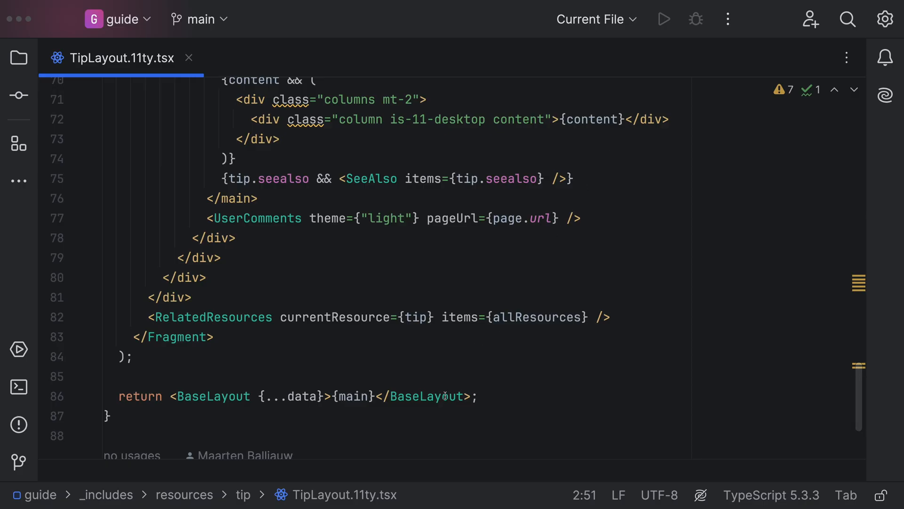
mouse_move(426, 396)
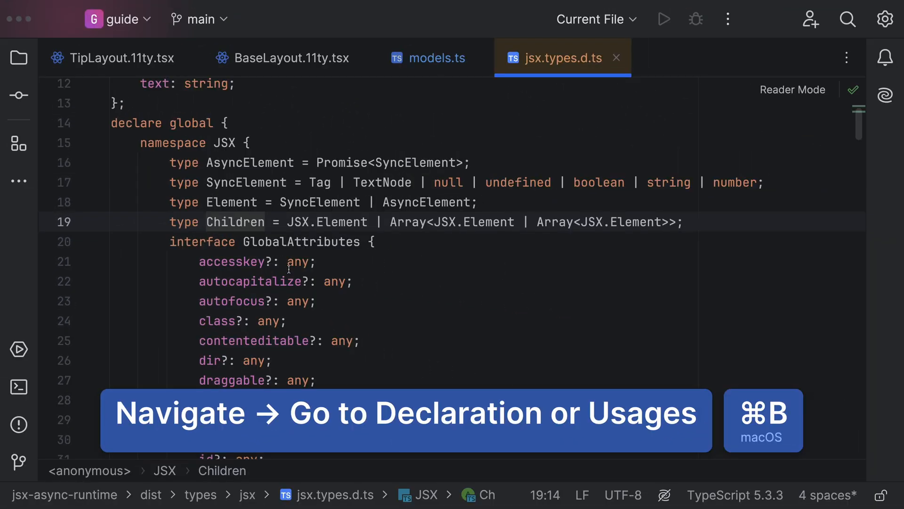
key(cmd+b)
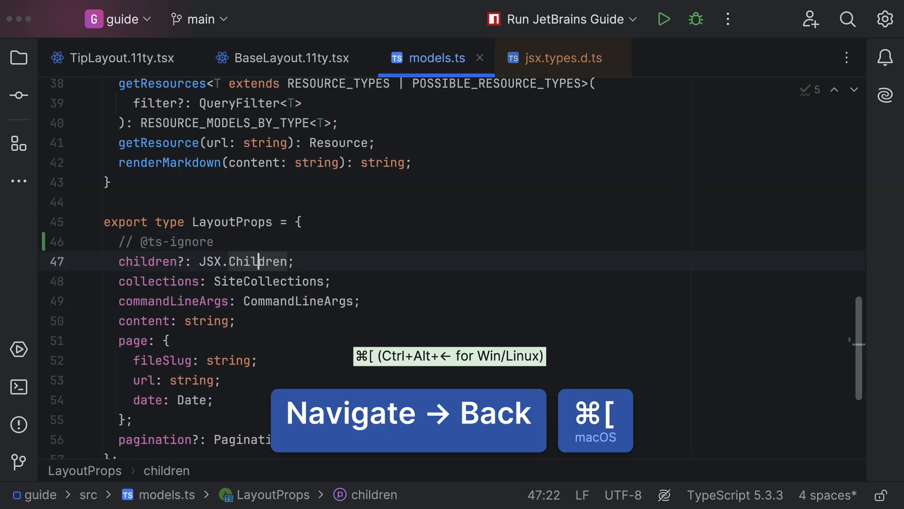
- Navigate back from the LayoutProps import in BaseLayout.11ty.tsx toward TipLayout.11ty.tsx
click(291, 58)
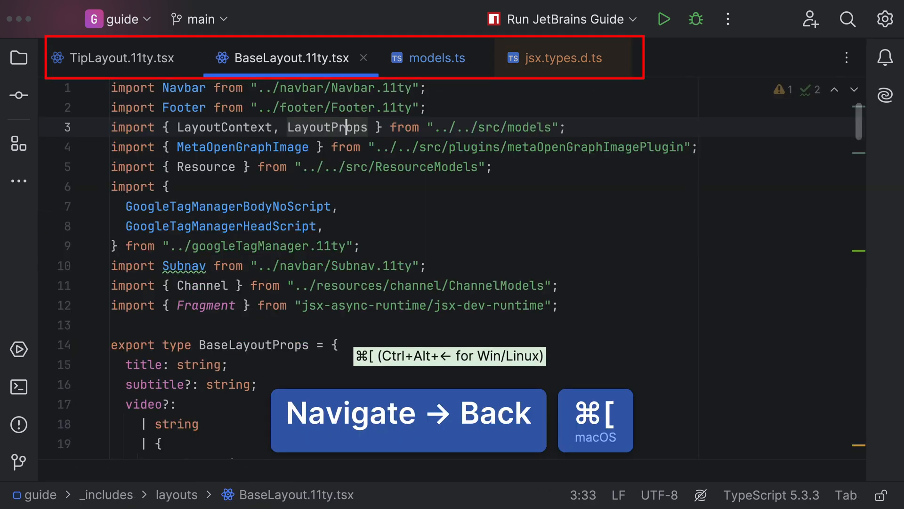